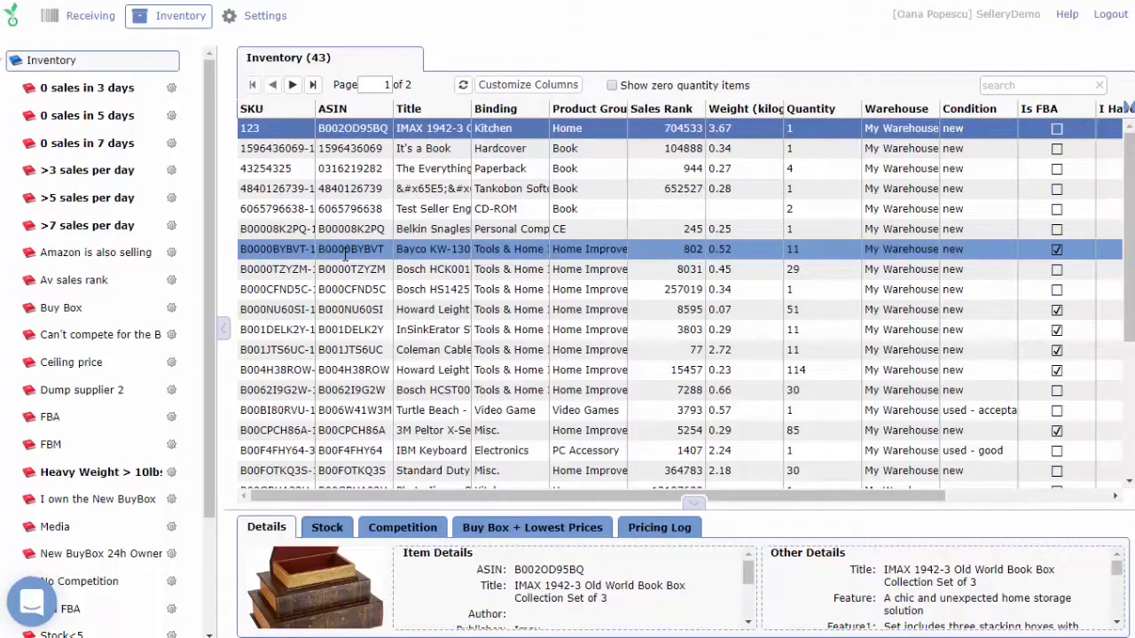
pyautogui.moveTo(363, 266)
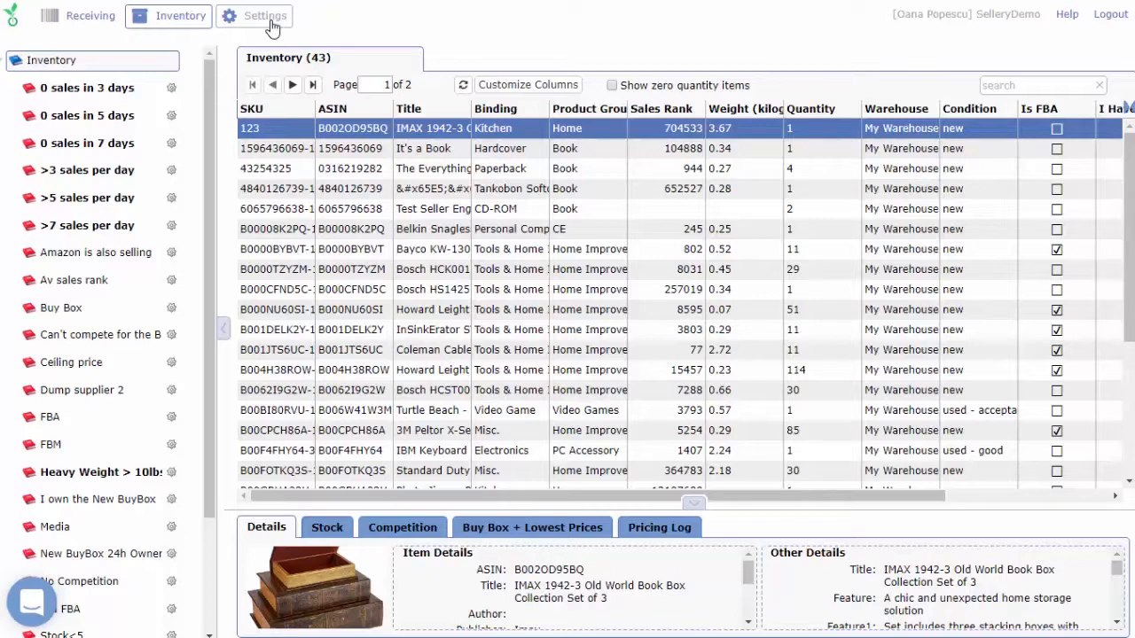
# Go from the inventory table to the account's General Settings page.
pyautogui.click(264, 14)
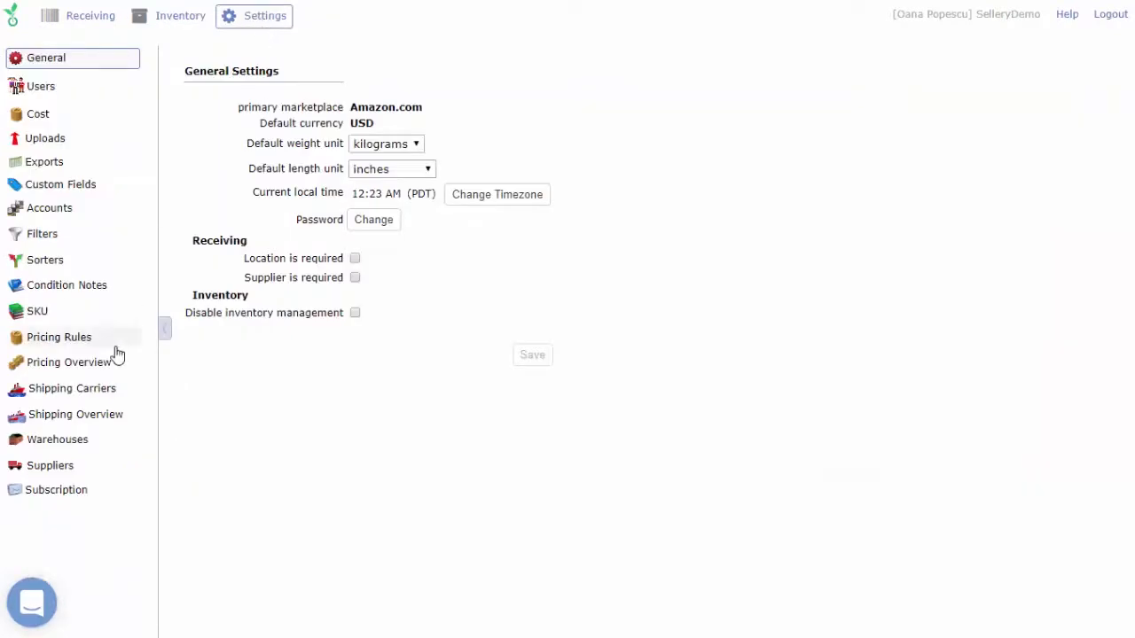
# In Pricing Overview, assign Win the Buy Box (FBA) to the >7 sales per day list.
pyautogui.click(67, 361)
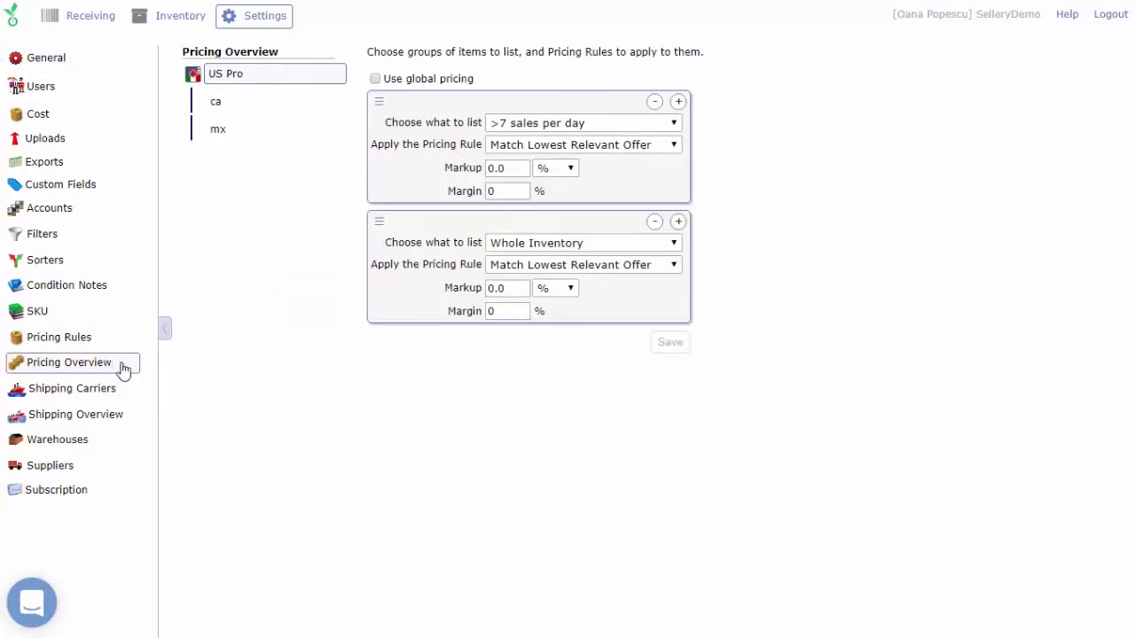
pyautogui.moveTo(411, 414)
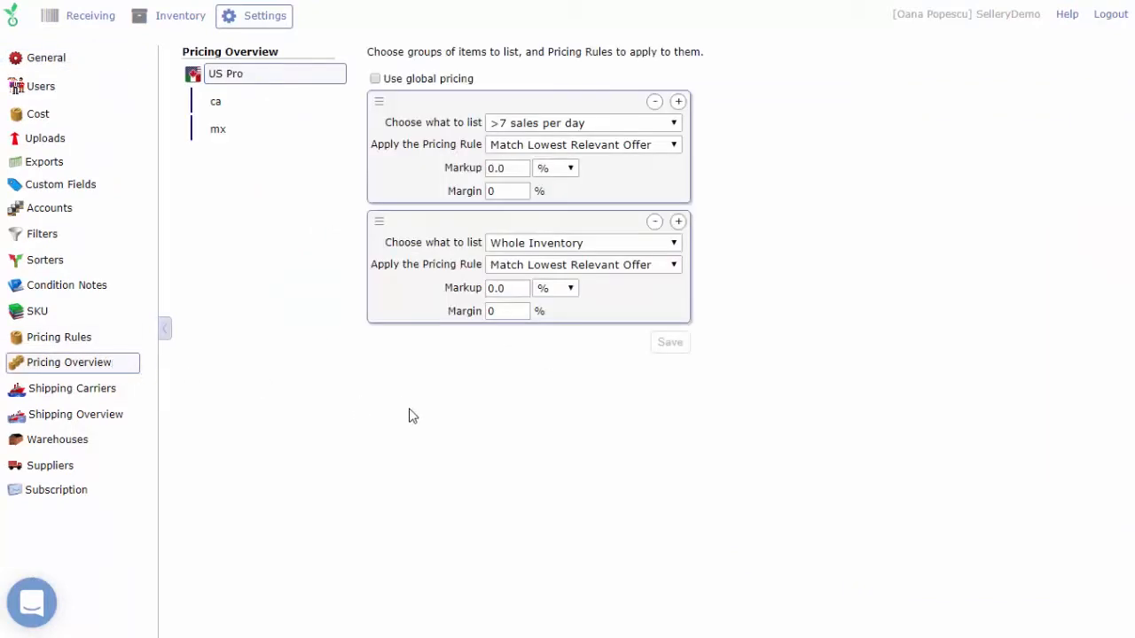
pyautogui.moveTo(319, 196)
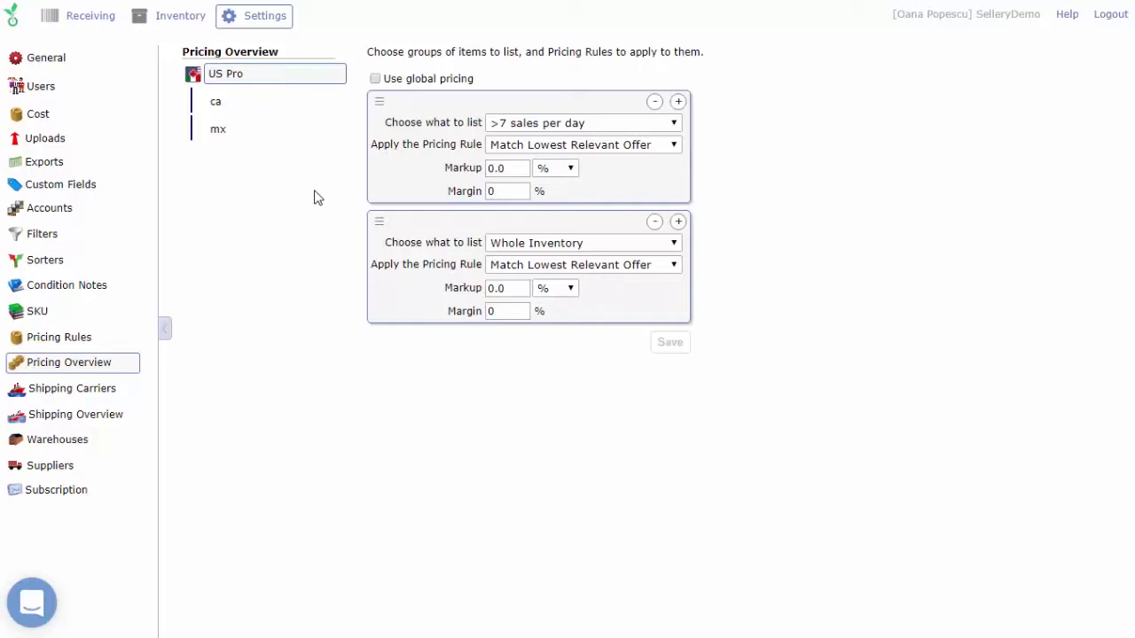
pyautogui.moveTo(656, 128)
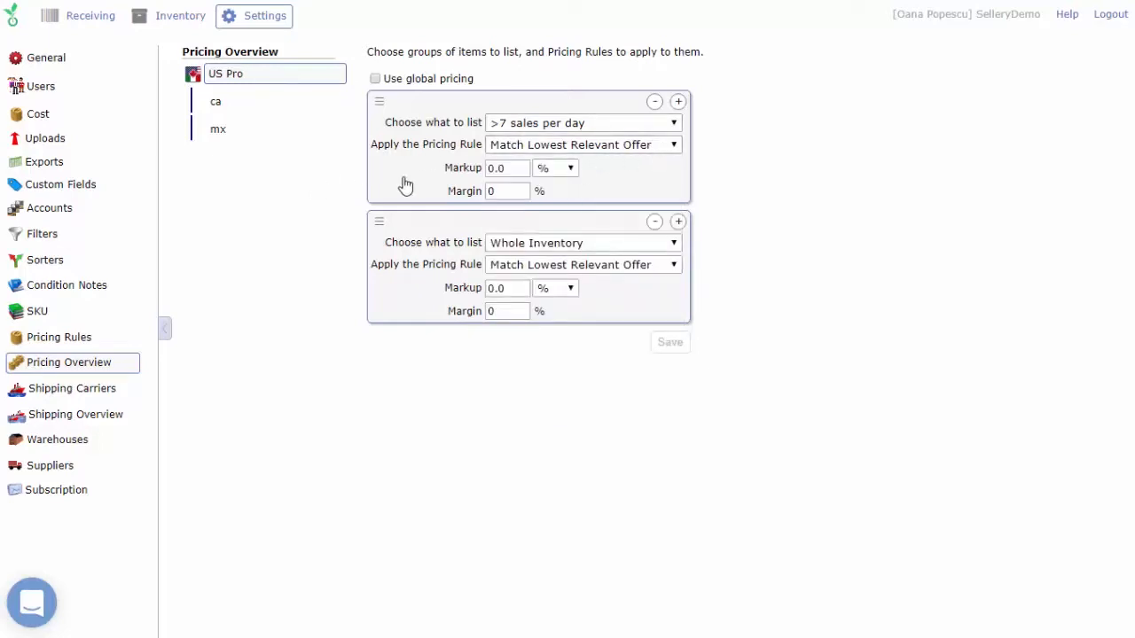
pyautogui.moveTo(337, 202)
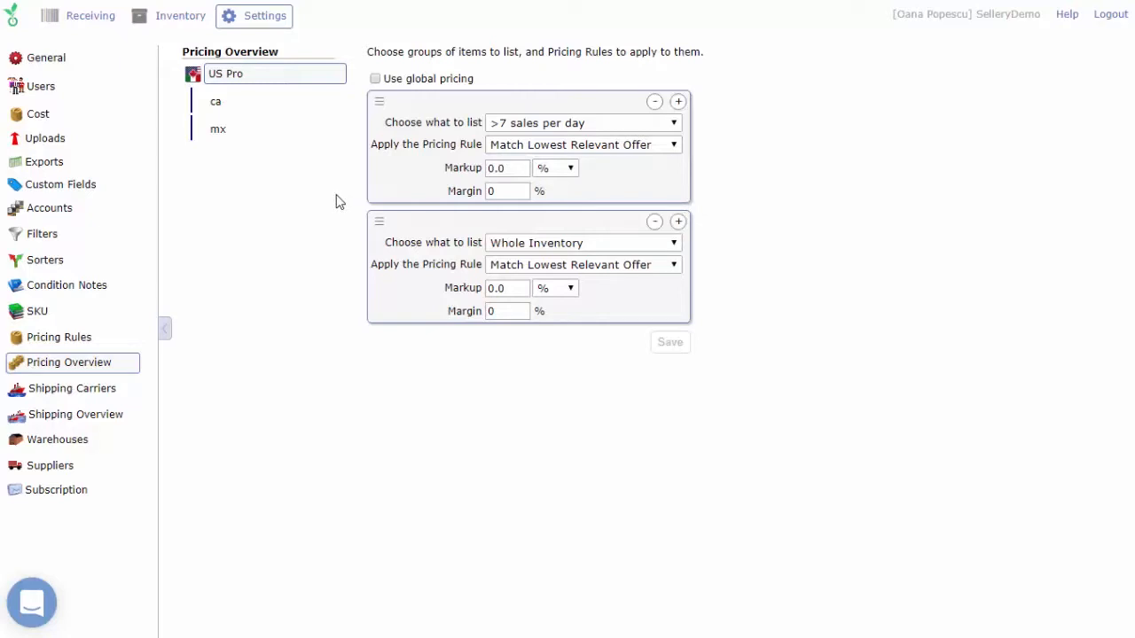
pyautogui.moveTo(625, 241)
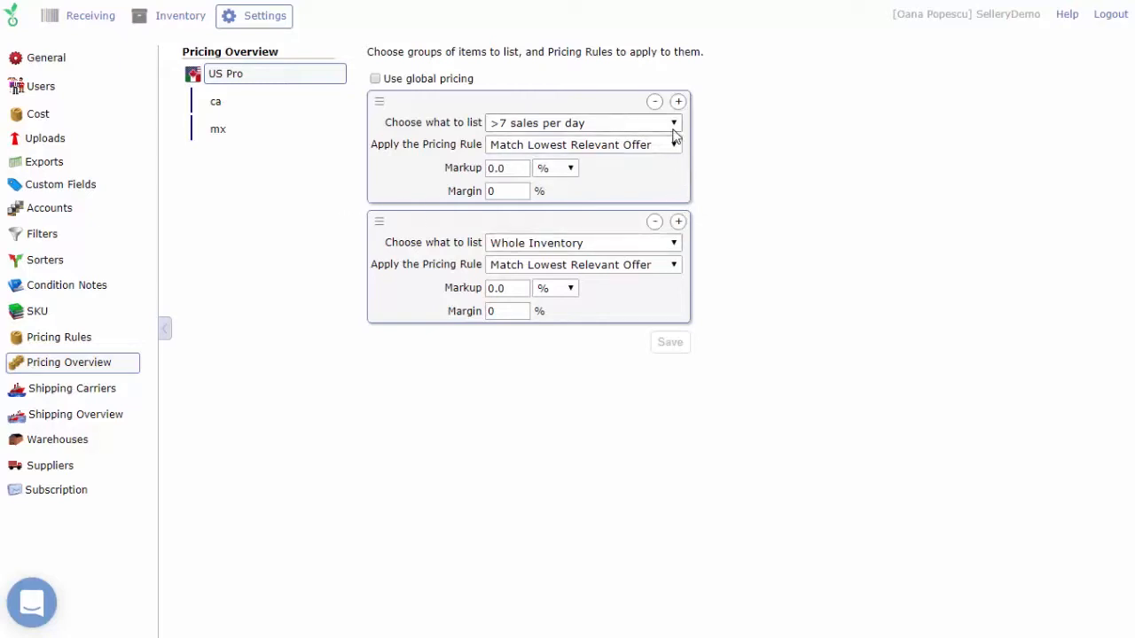
pyautogui.click(672, 122)
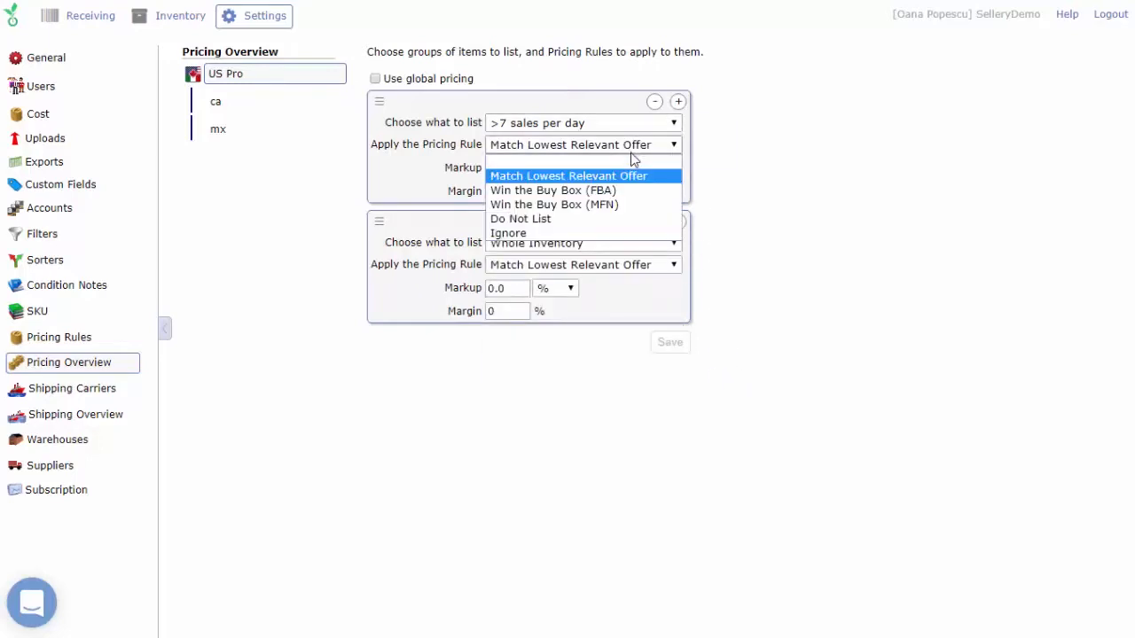
pyautogui.click(553, 189)
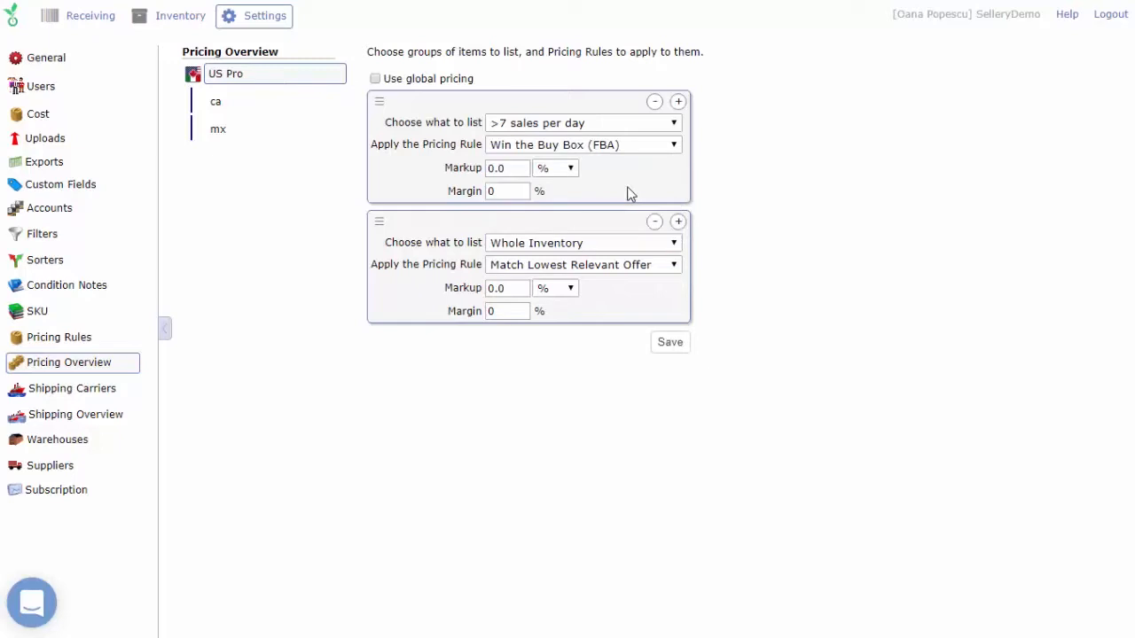
pyautogui.moveTo(791, 237)
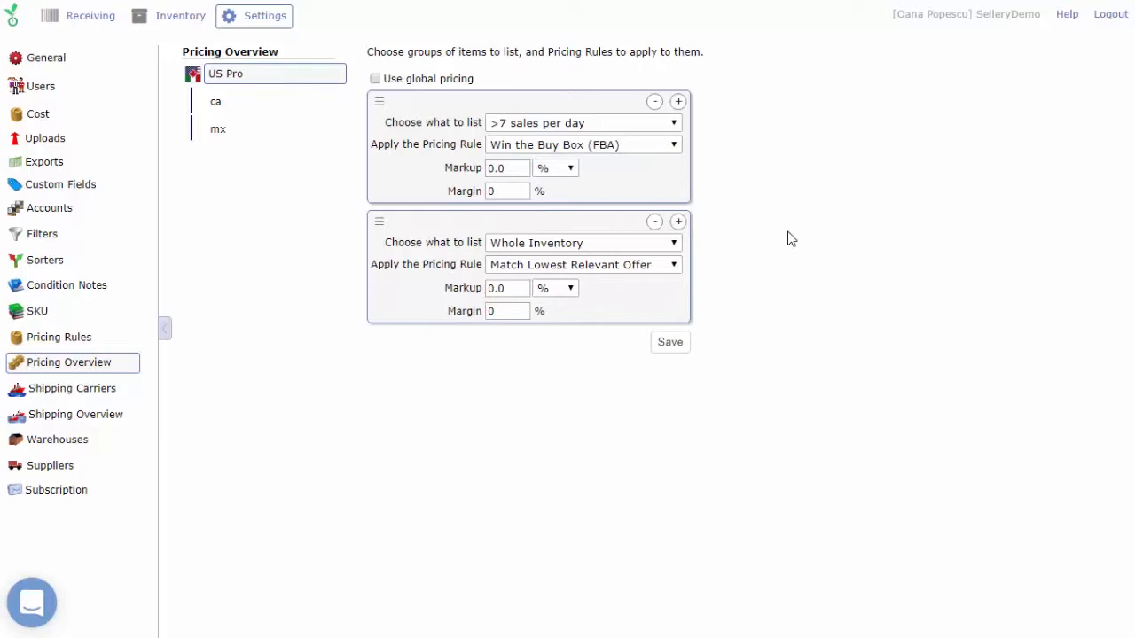
pyautogui.click(583, 145)
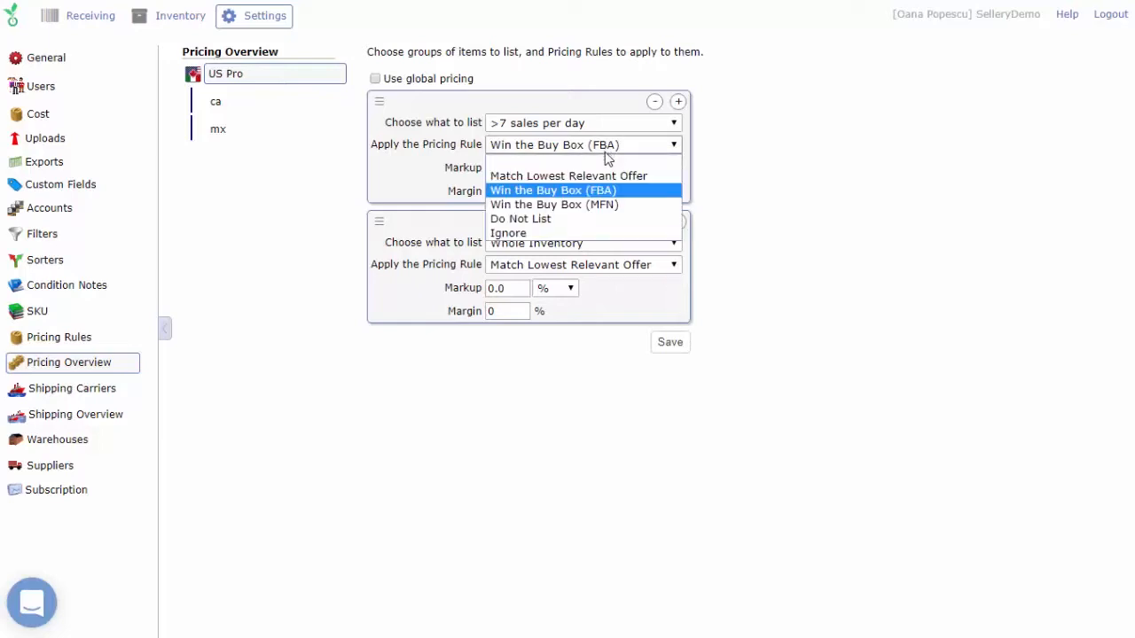
pyautogui.moveTo(593, 220)
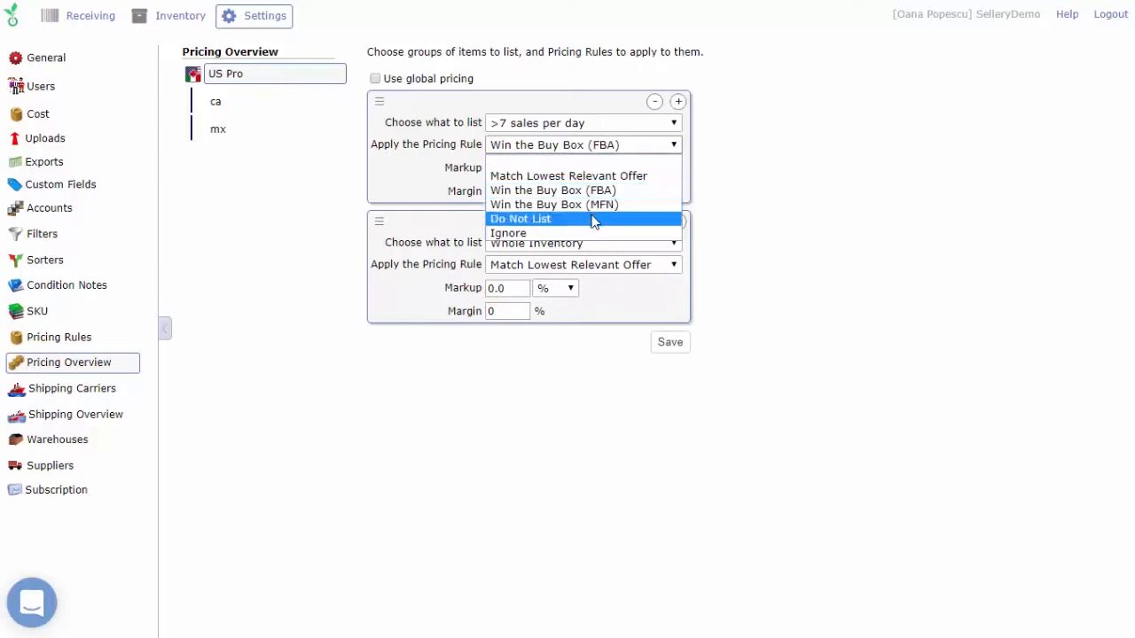
pyautogui.moveTo(596, 234)
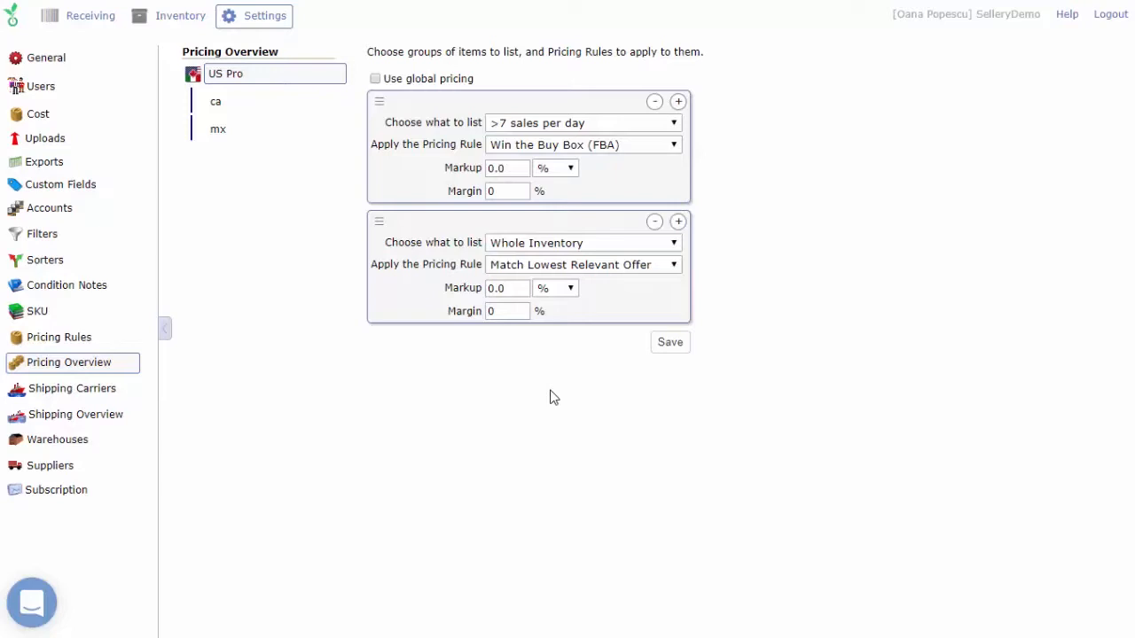
# Add a pricing entry before Whole Inventory and set its rule to Ignore.
pyautogui.click(677, 221)
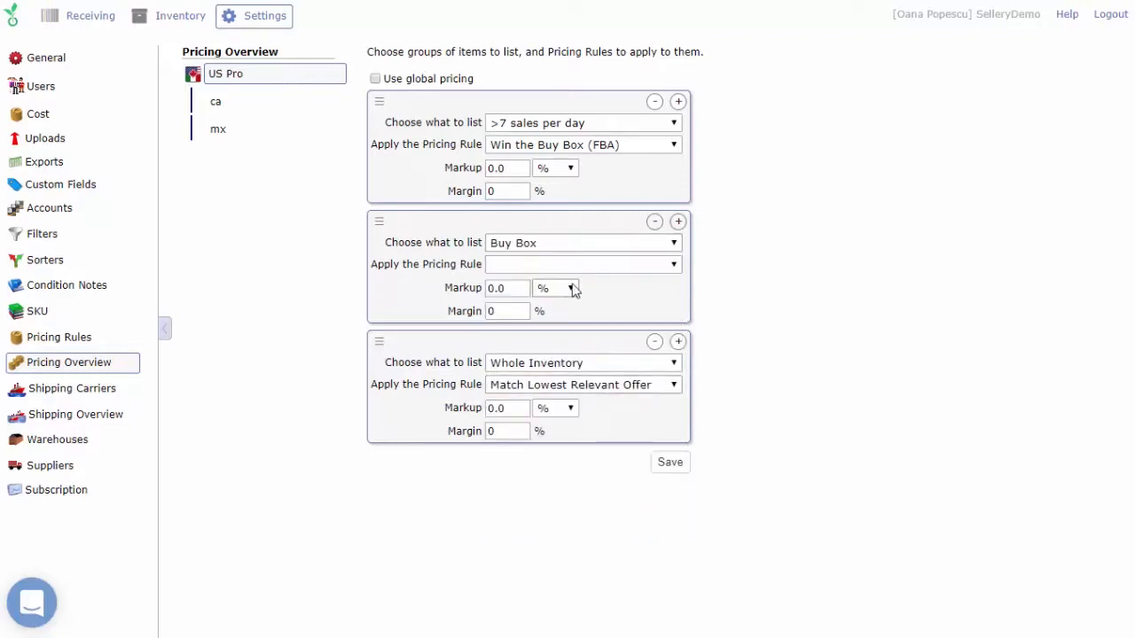
pyautogui.click(581, 262)
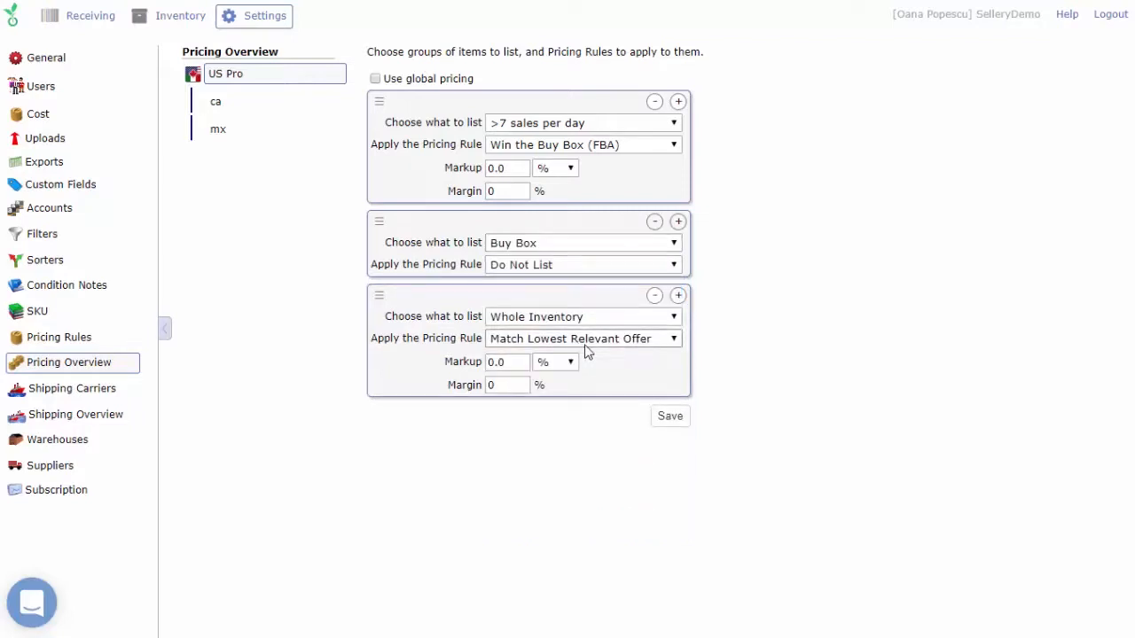
pyautogui.moveTo(794, 332)
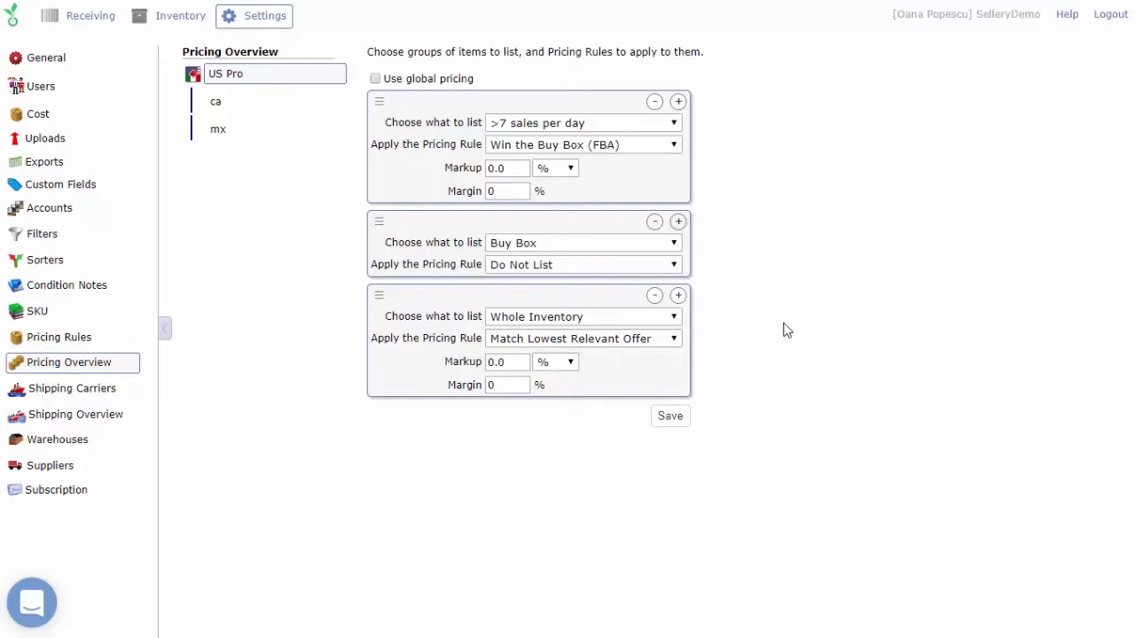
pyautogui.click(581, 264)
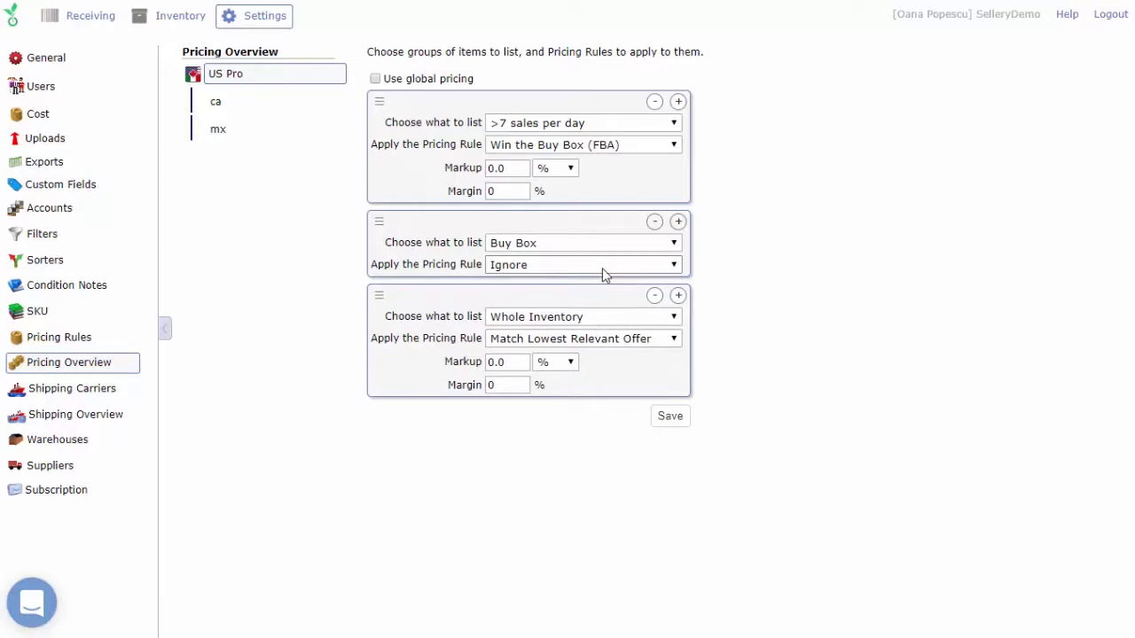
pyautogui.moveTo(557, 298)
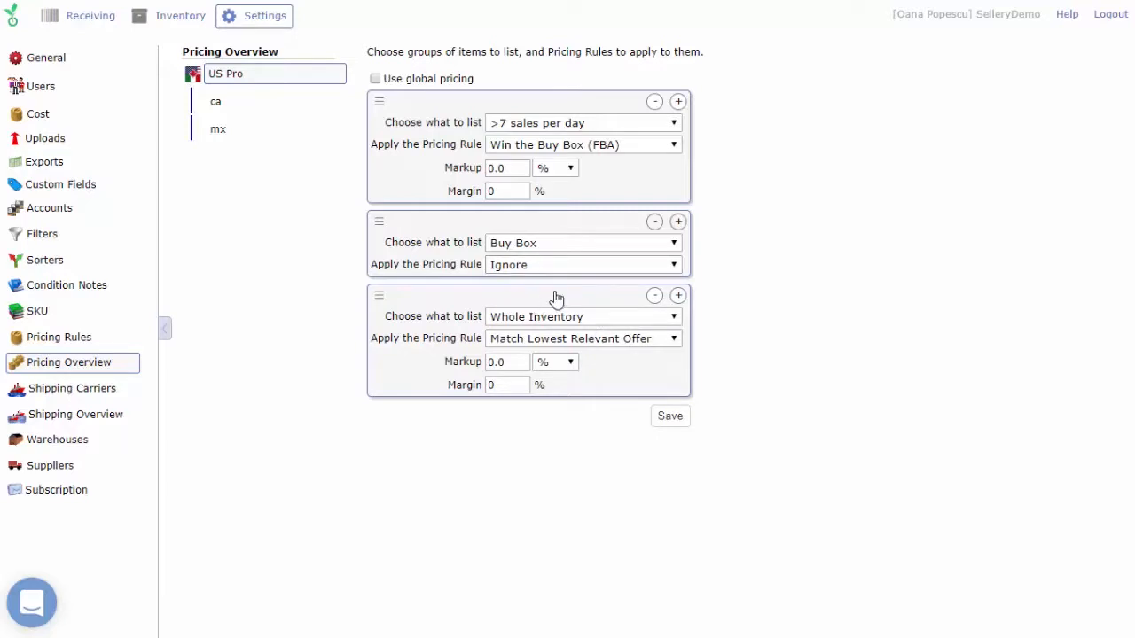
# Map the new entry to the Heavy Weight > 10lbs smart list.
pyautogui.click(581, 241)
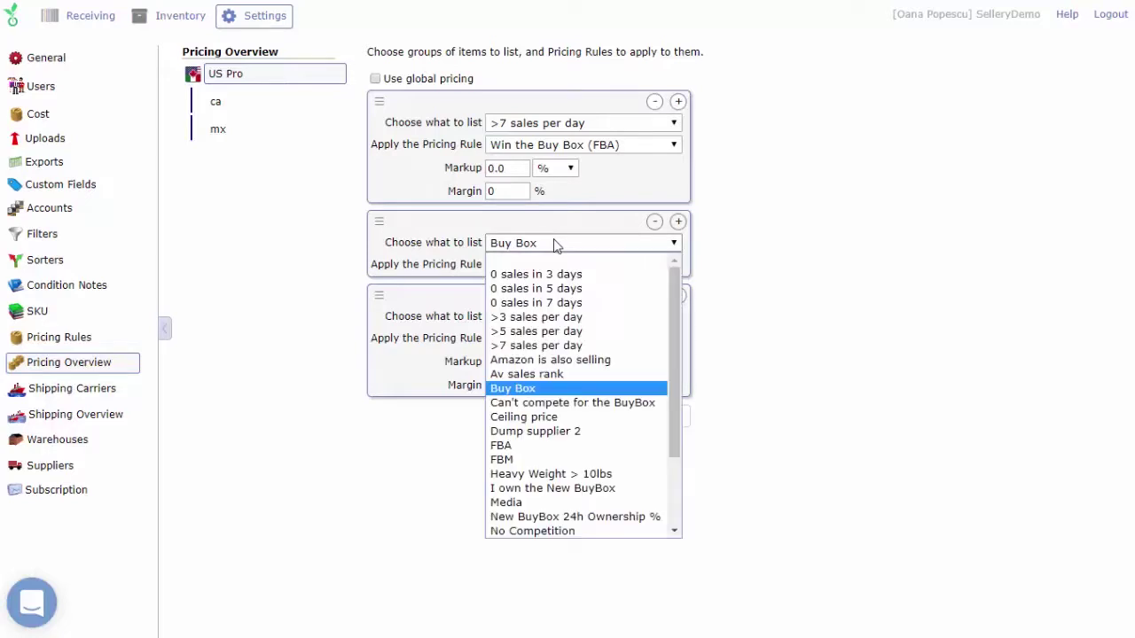
pyautogui.moveTo(571, 417)
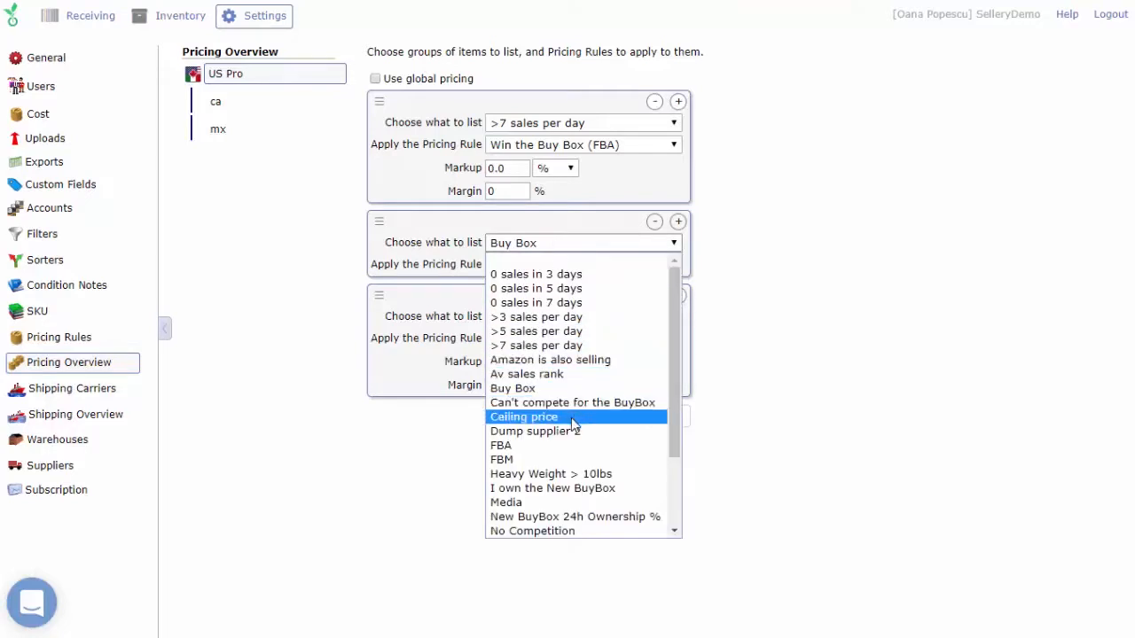
pyautogui.click(551, 474)
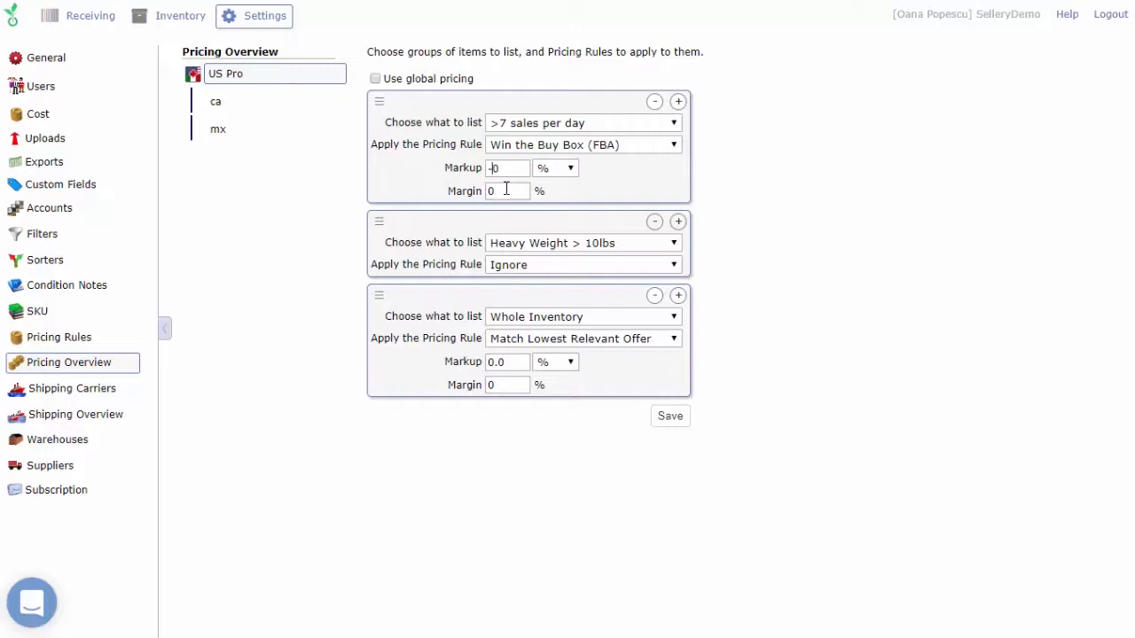
# Set >7 sales per day to -100% markup and 20% margin, Whole Inventory to 25% margin.
pyautogui.write('-1')
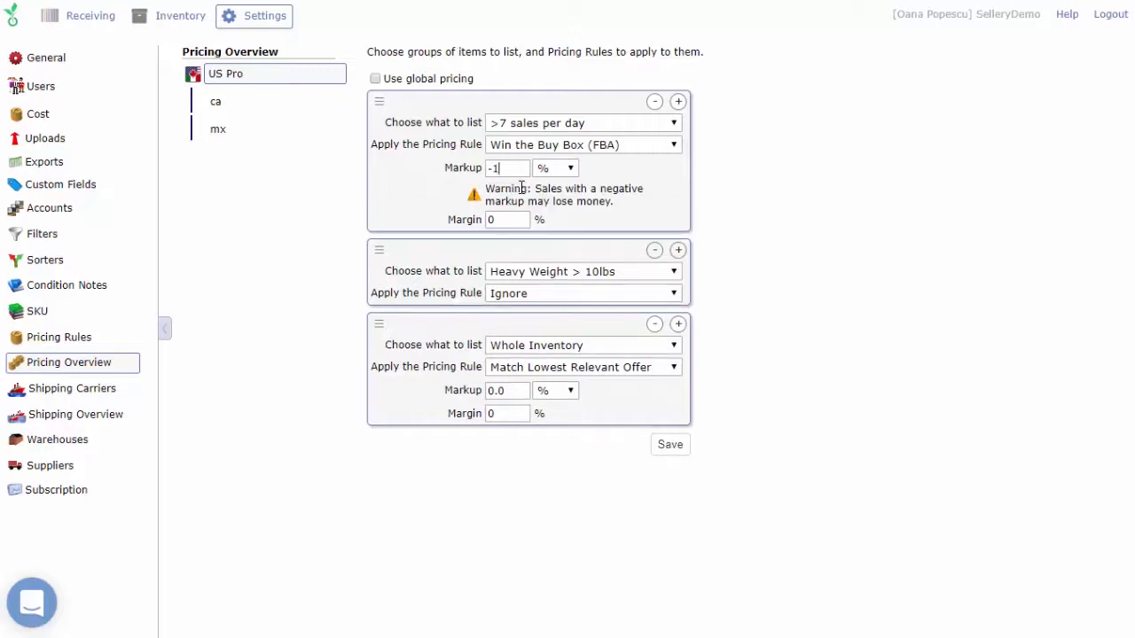
pyautogui.write('00')
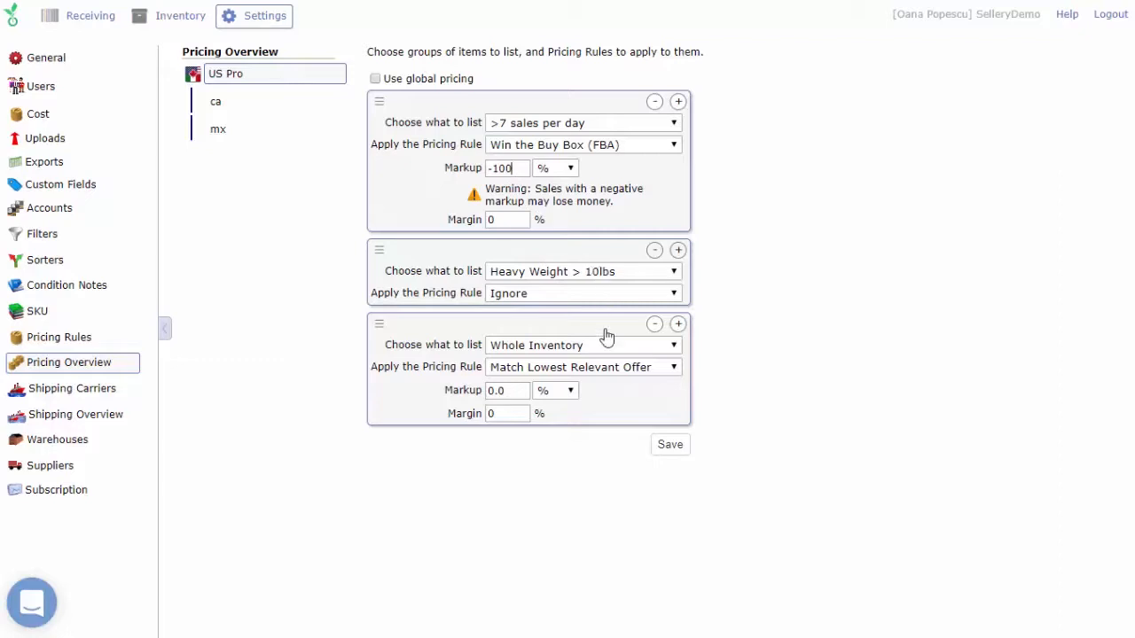
pyautogui.moveTo(610, 222)
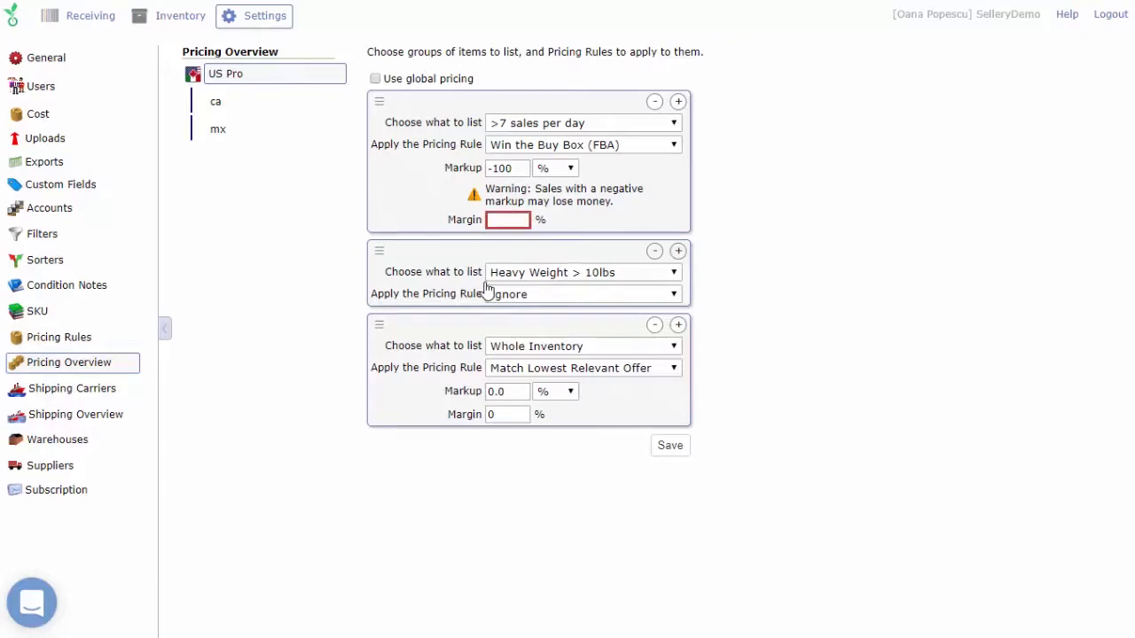
pyautogui.write('20')
pyautogui.click(507, 413)
pyautogui.write('2')
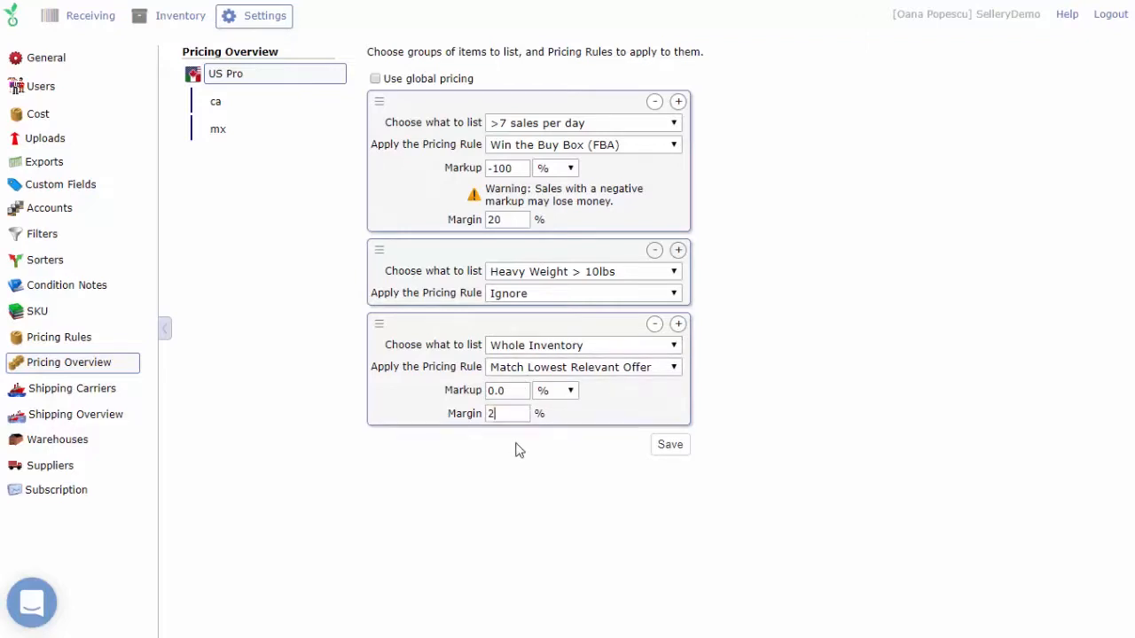
pyautogui.write('5')
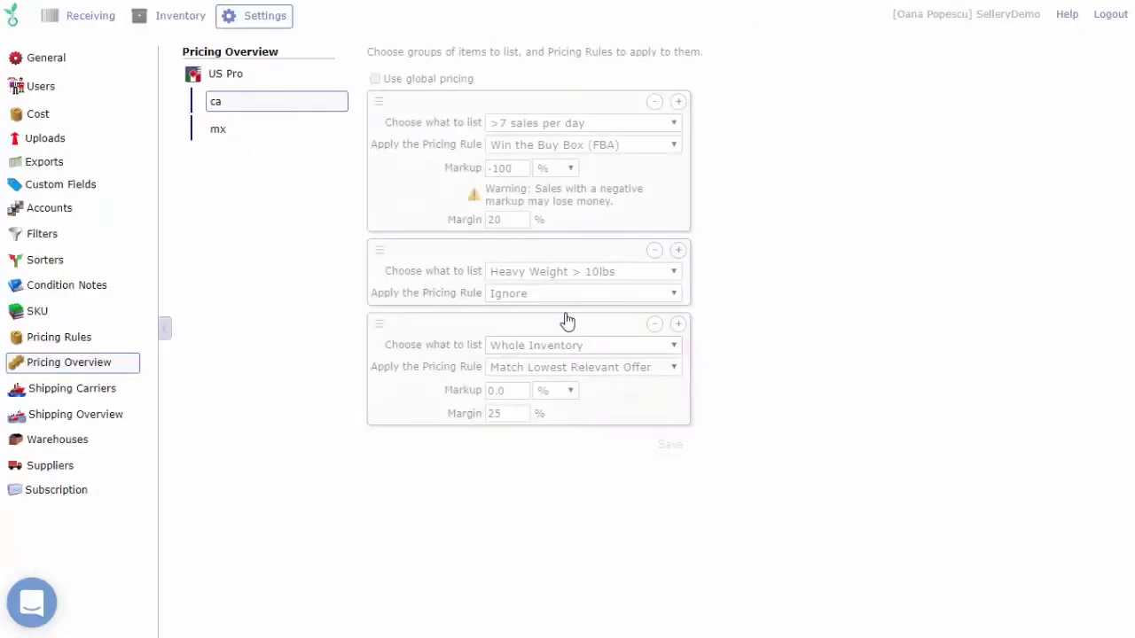
# Review the ca, US Pro and mx account pricing overviews, switching ca to global pricing.
pyautogui.click(275, 101)
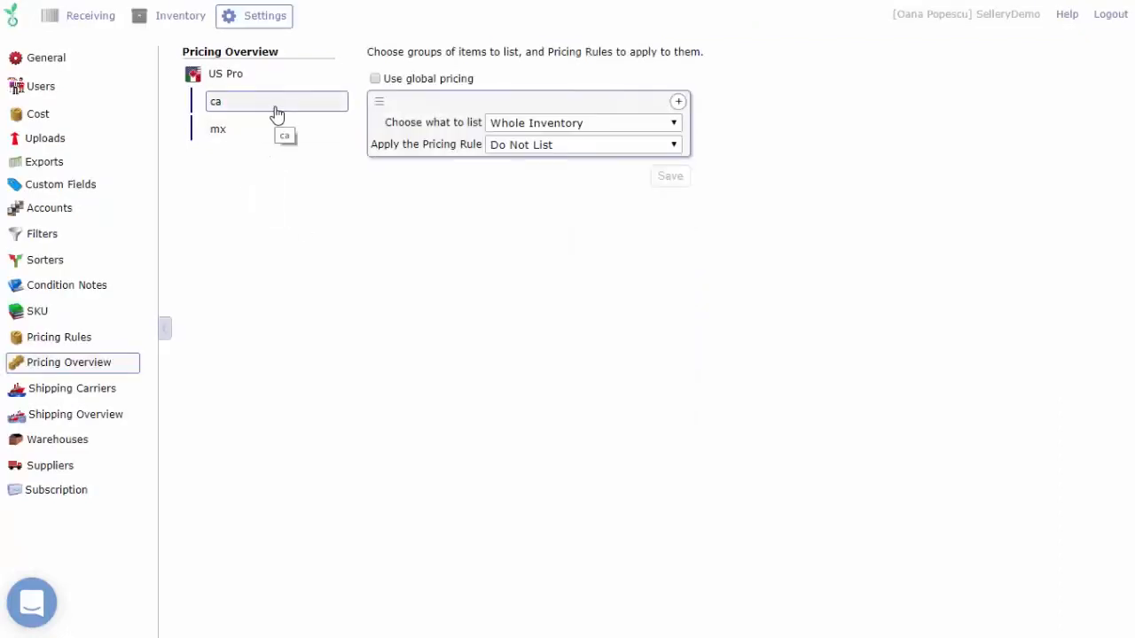
pyautogui.click(275, 128)
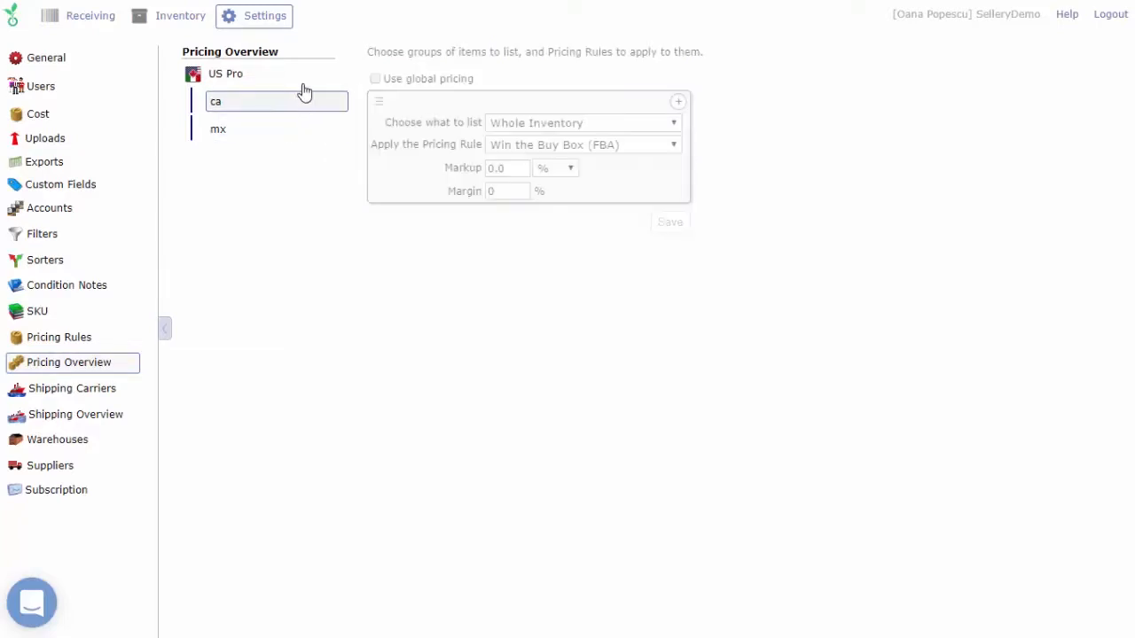
pyautogui.click(225, 75)
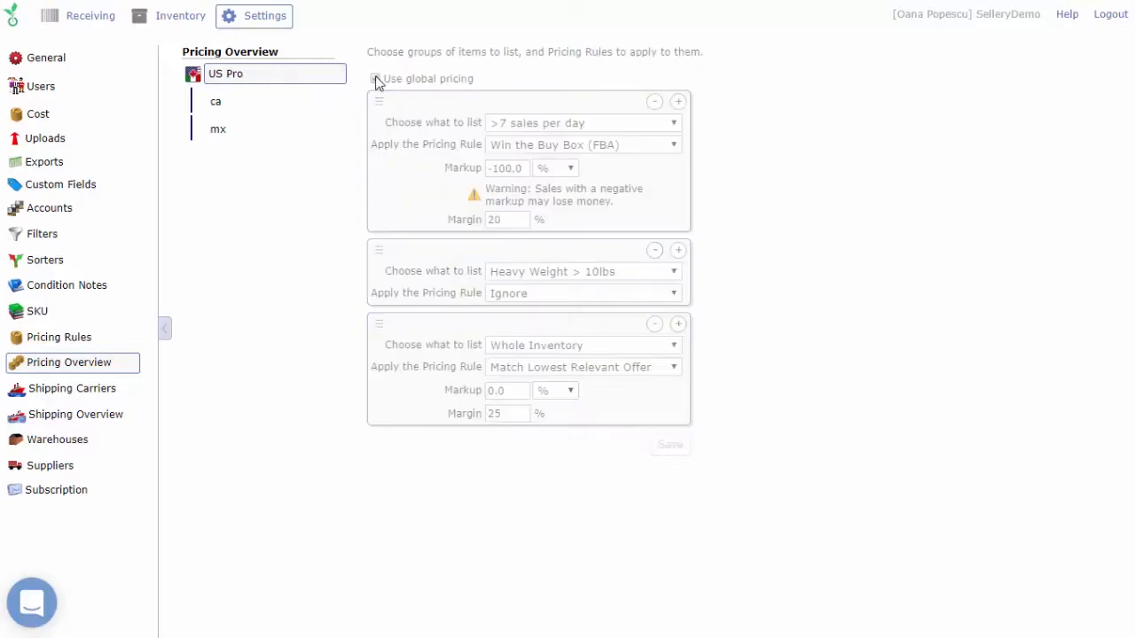
pyautogui.click(216, 101)
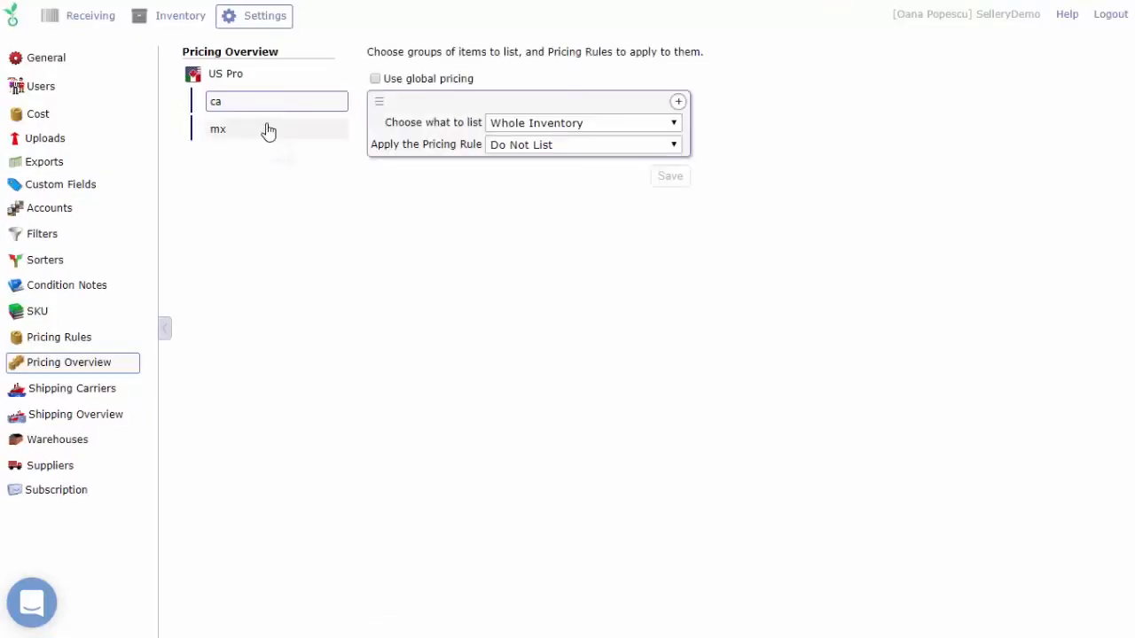
pyautogui.click(374, 78)
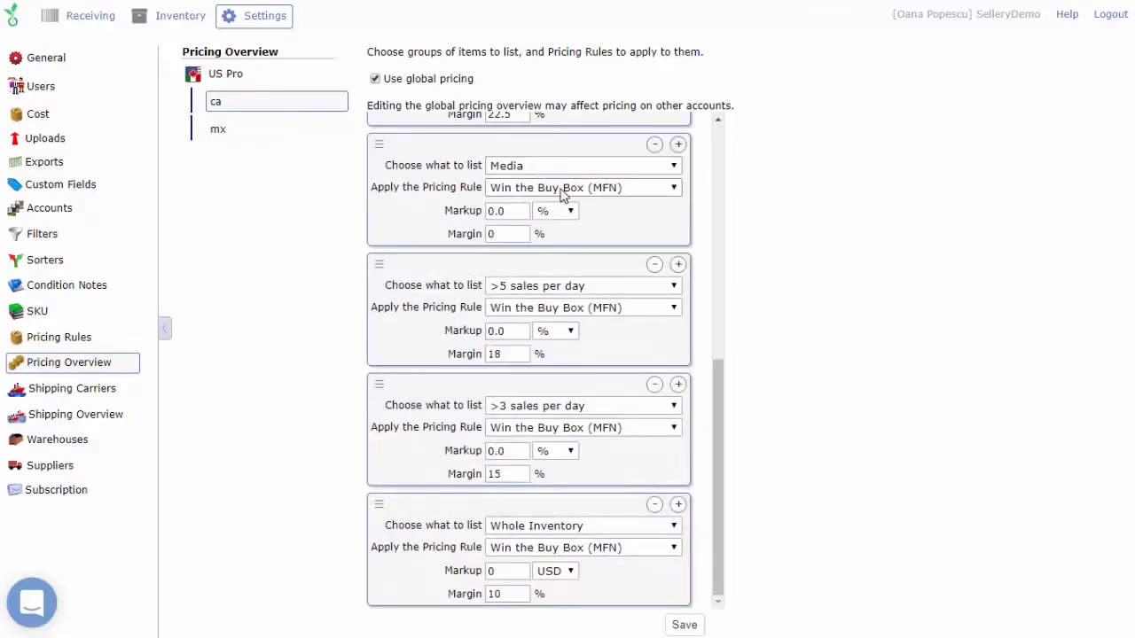
# Scroll through the global pricing rule blocks down to Whole Inventory.
pyautogui.scroll(3)
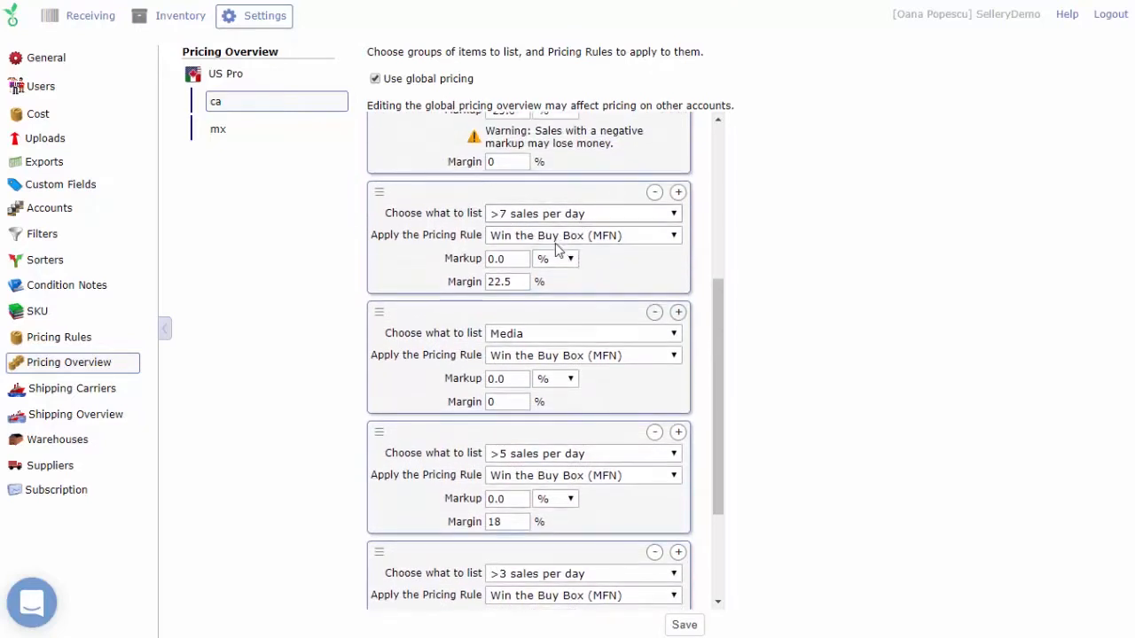
pyautogui.scroll(3)
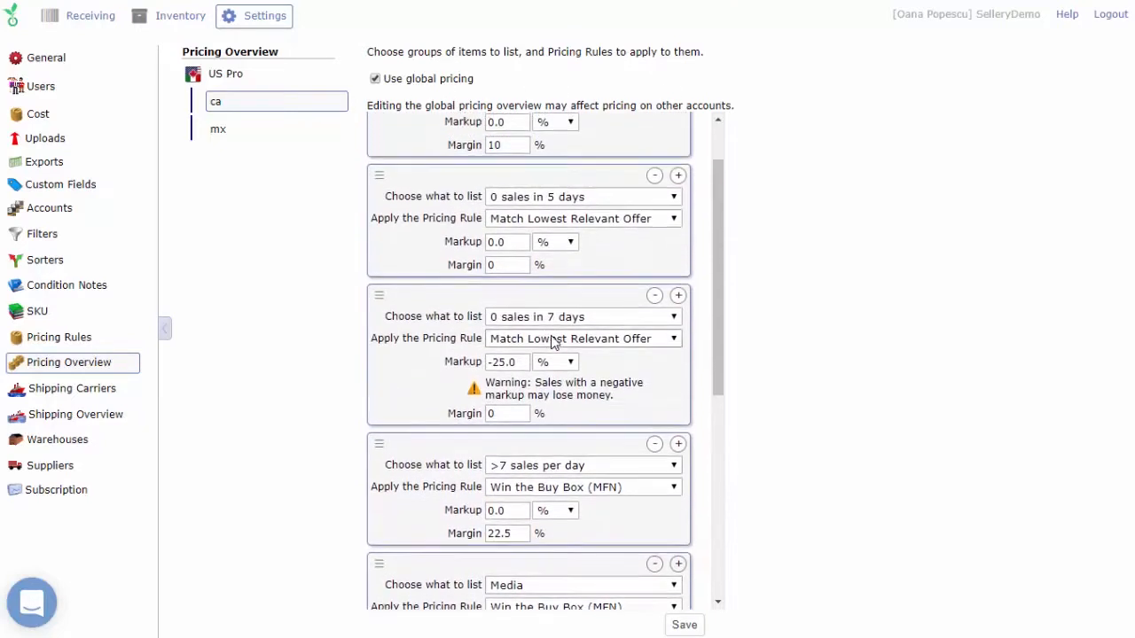
pyautogui.scroll(3)
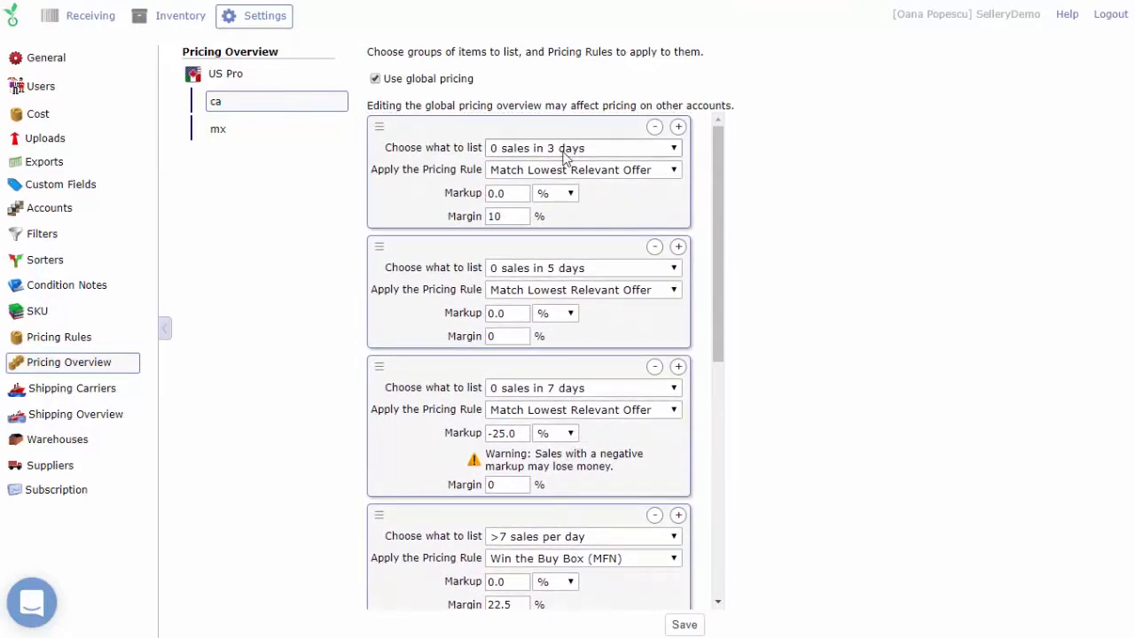
pyautogui.scroll(-3)
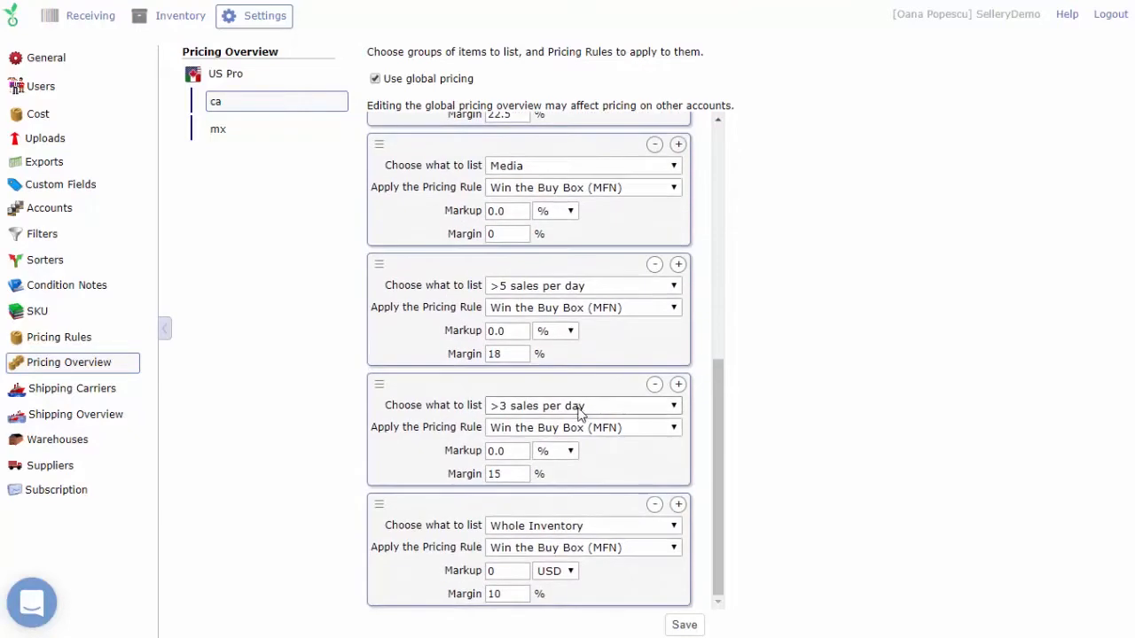
pyautogui.moveTo(594, 581)
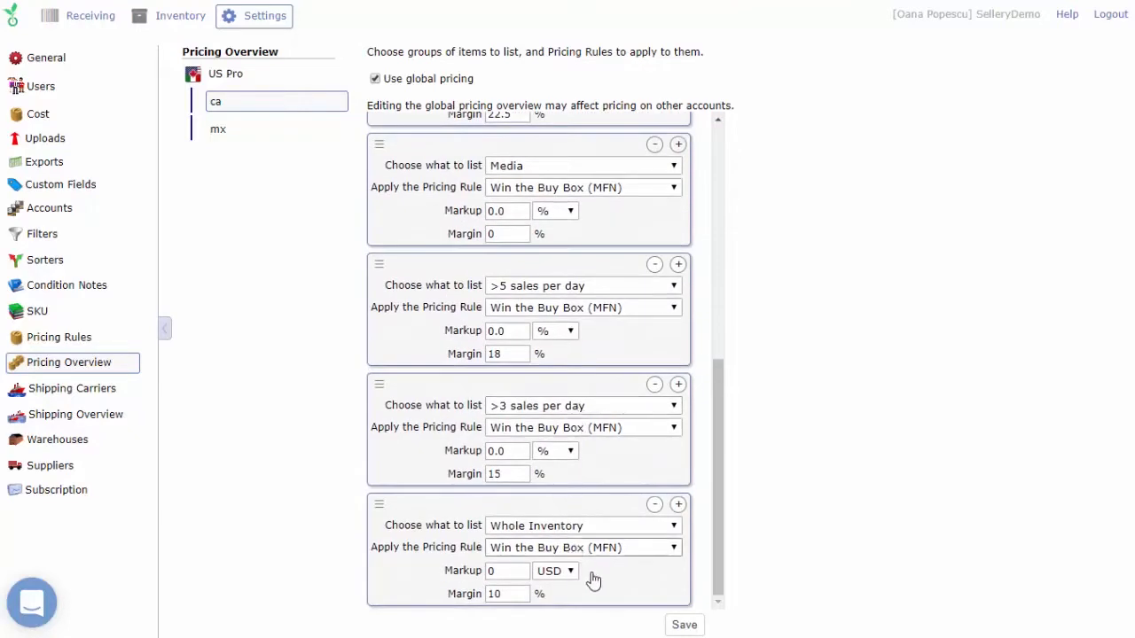
pyautogui.moveTo(602, 582)
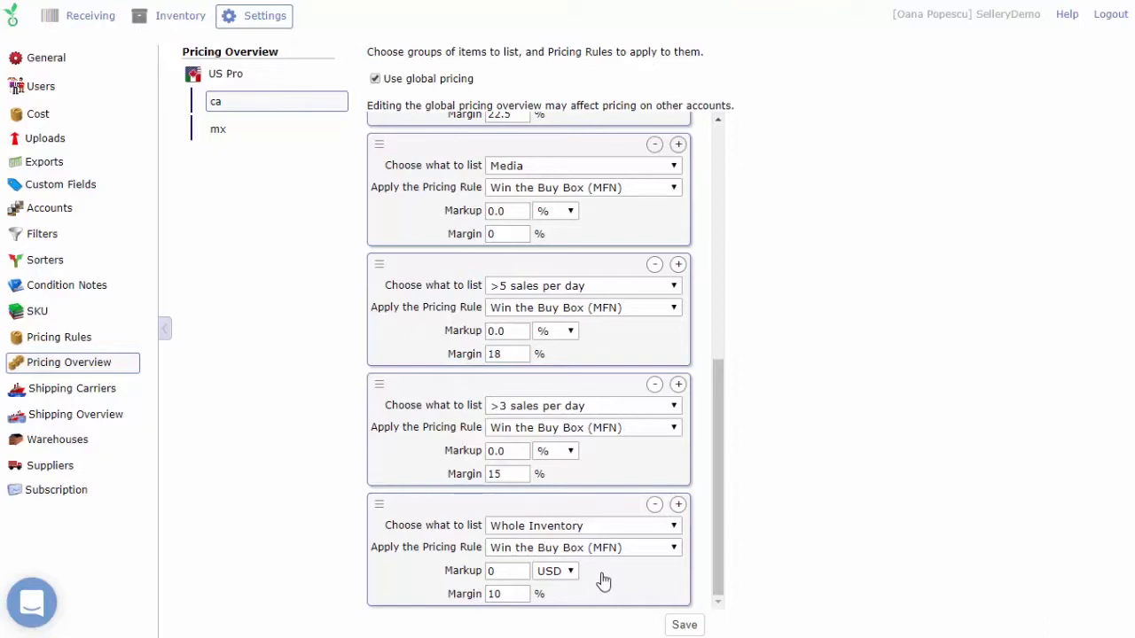
pyautogui.moveTo(517, 541)
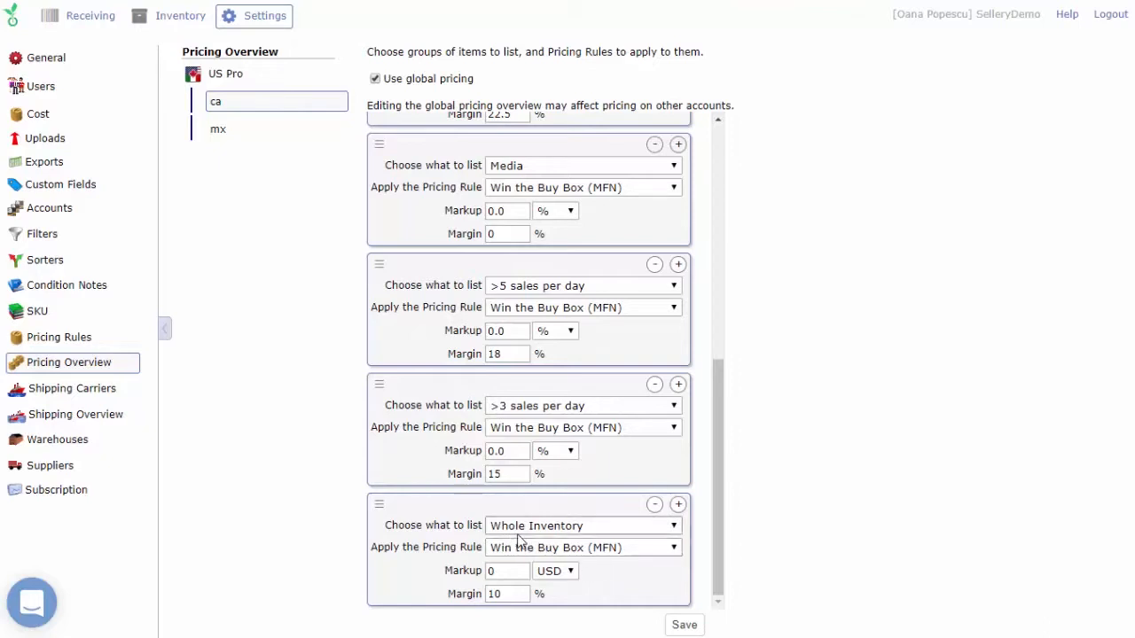
pyautogui.moveTo(624, 594)
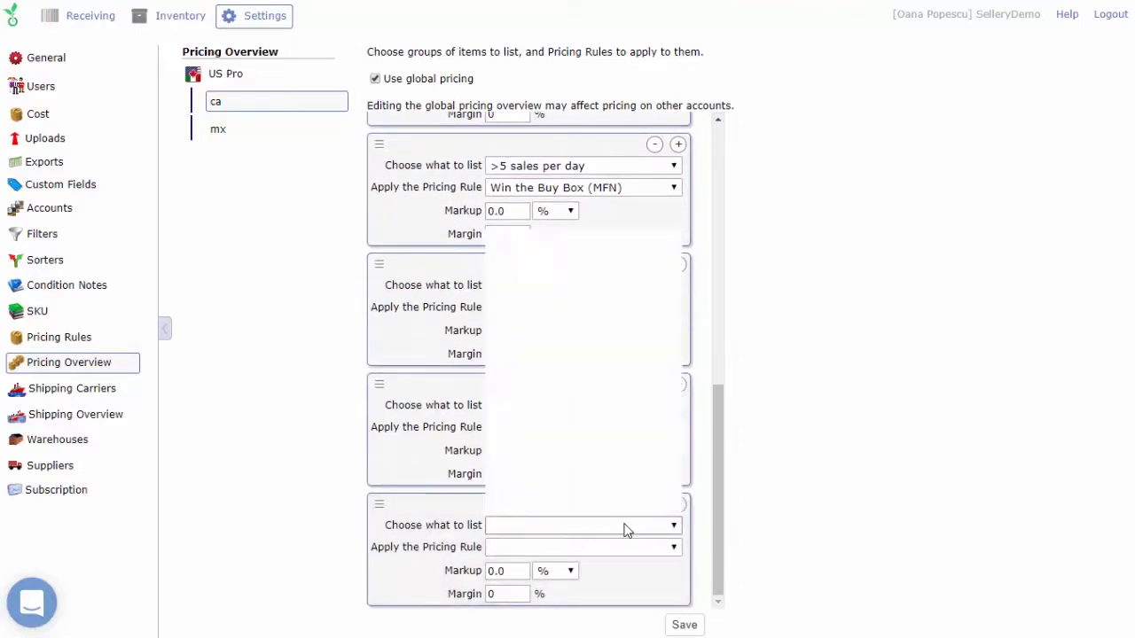
# List No Competition items in the new block and accept the Whole Inventory ordering warning.
pyautogui.click(582, 427)
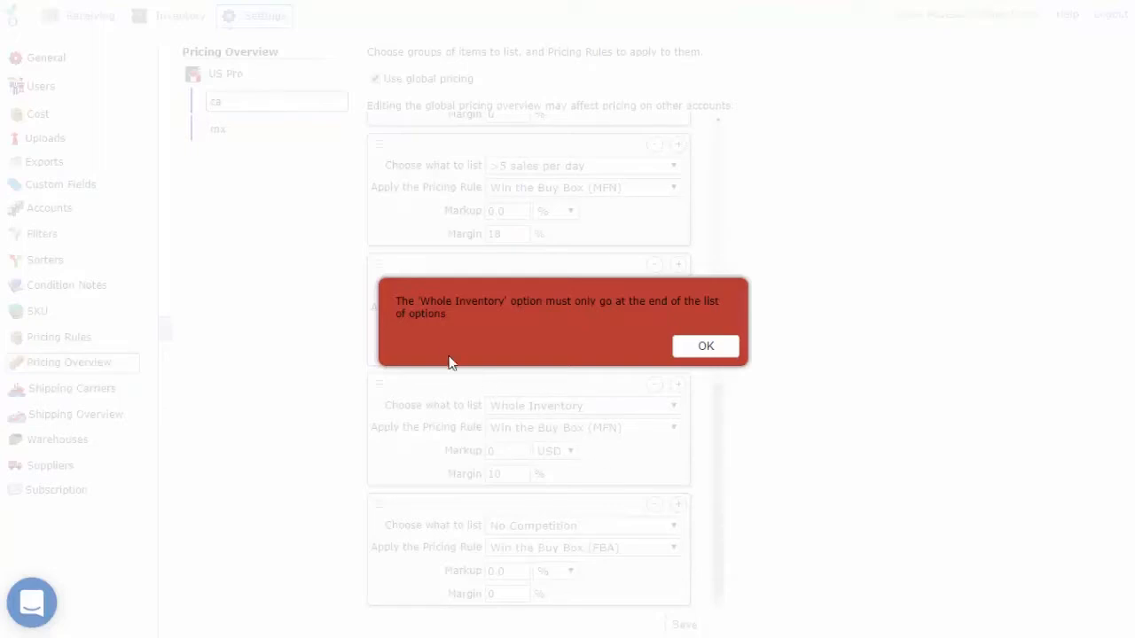
pyautogui.moveTo(607, 333)
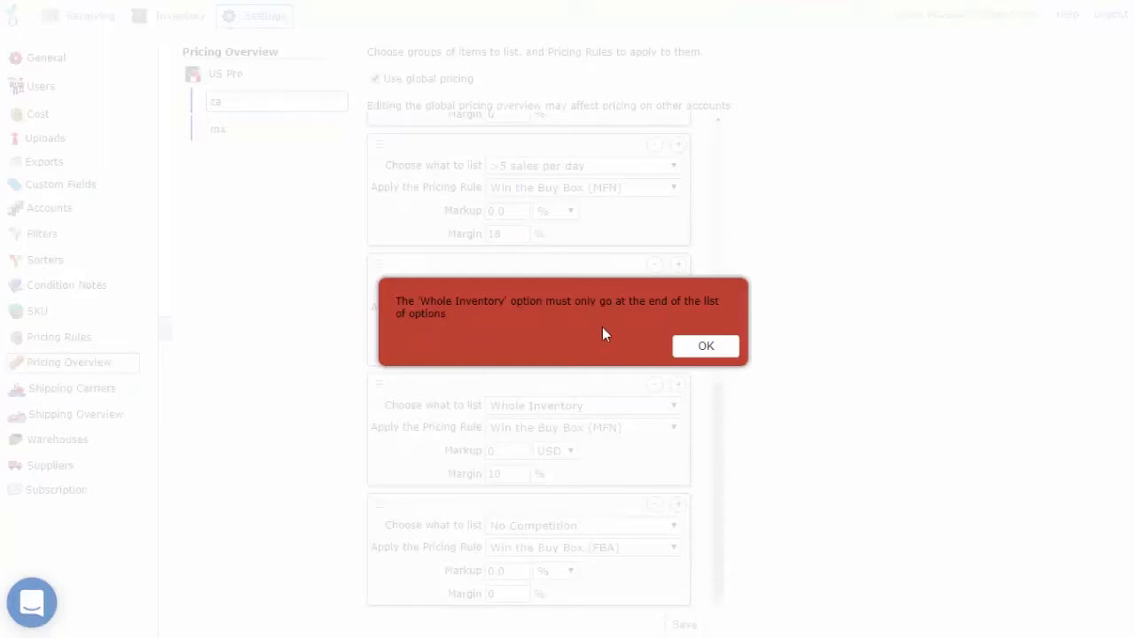
pyautogui.click(705, 346)
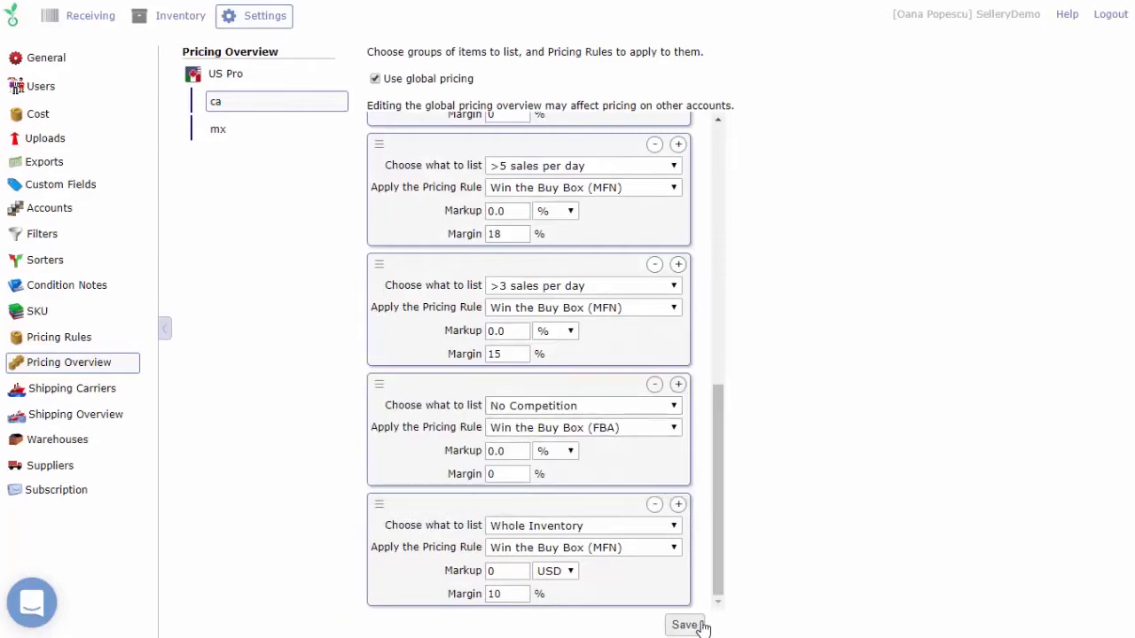
# Save the global pricing overview and bring up the support chat.
pyautogui.click(684, 625)
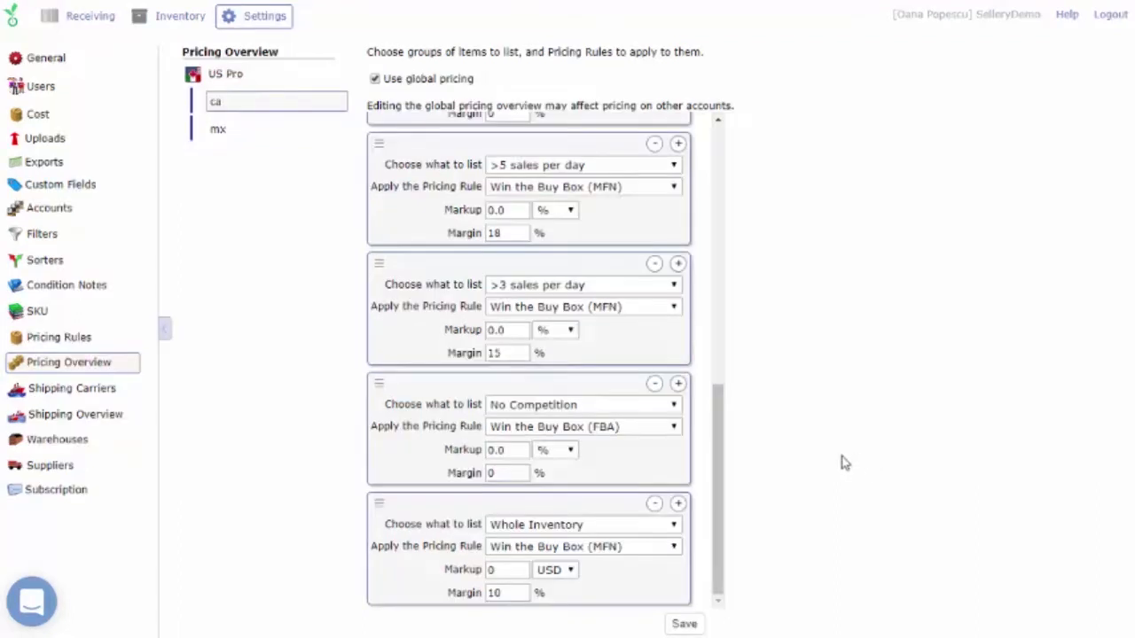
pyautogui.click(32, 603)
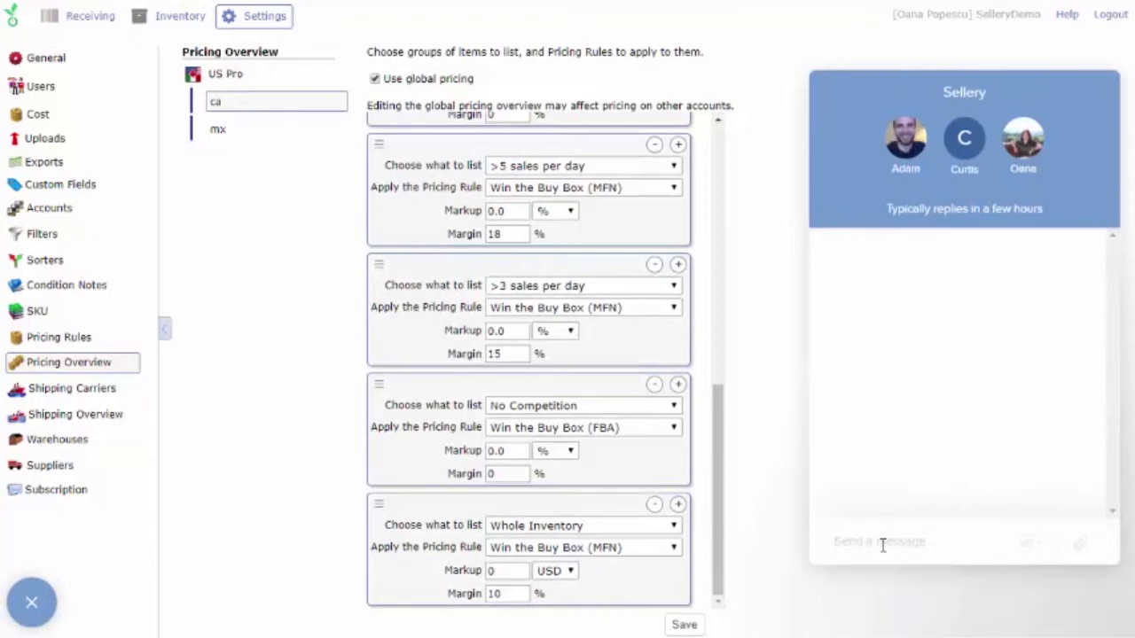
pyautogui.moveTo(727, 436)
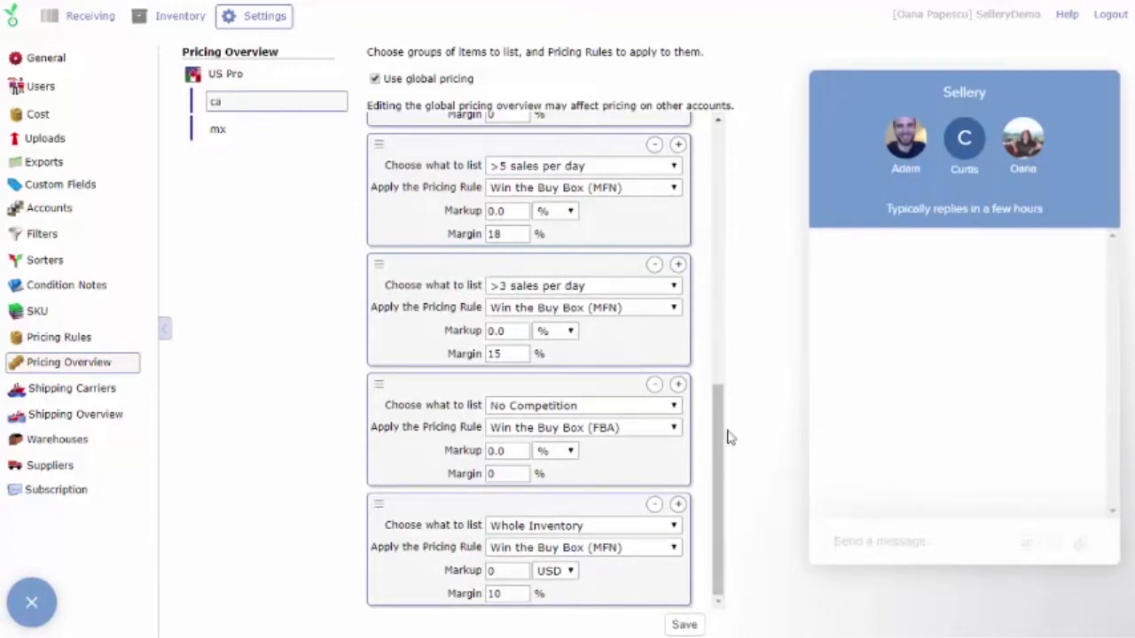